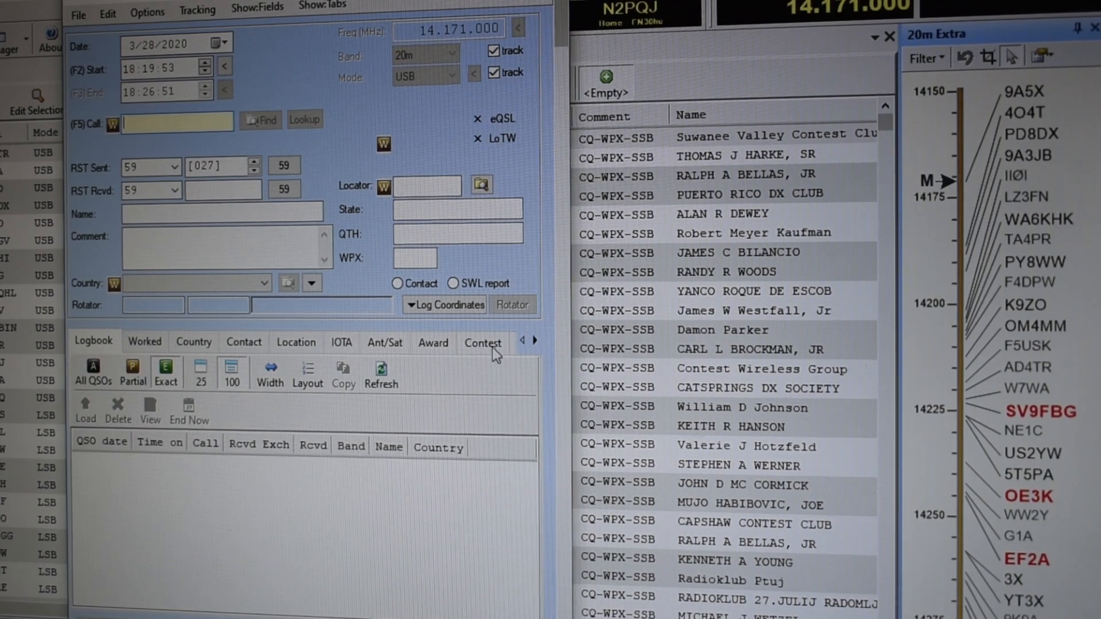
Confirm the contest is CQ-WPX-SSB and enter CQ-WPX-SSB as the comment.
{"action": "left_click", "coordinate": [482, 343]}
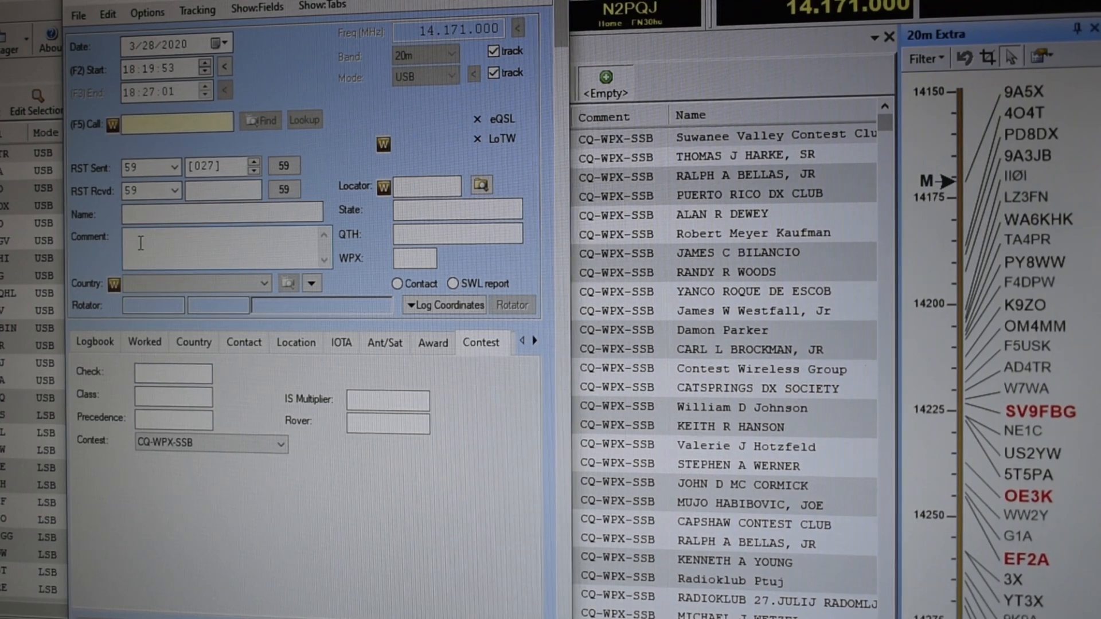
{"action": "type", "text": "CQ-WPX-SSB"}
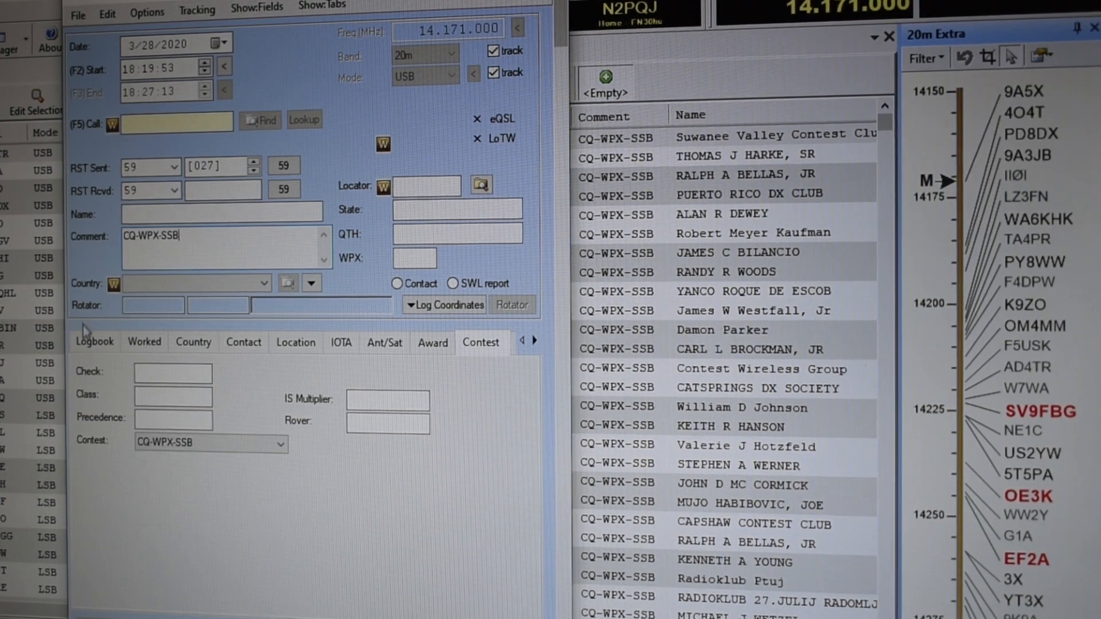
{"action": "left_click", "coordinate": [94, 342]}
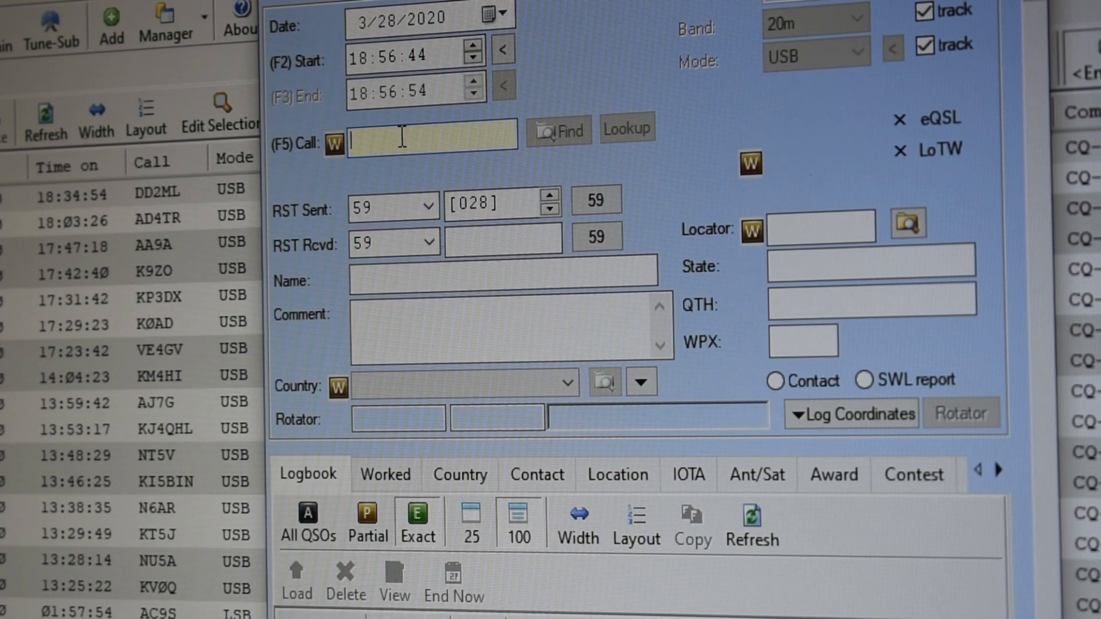
Enter callsign KC and look up the station's name and location.
{"action": "type", "text": "KC9T"}
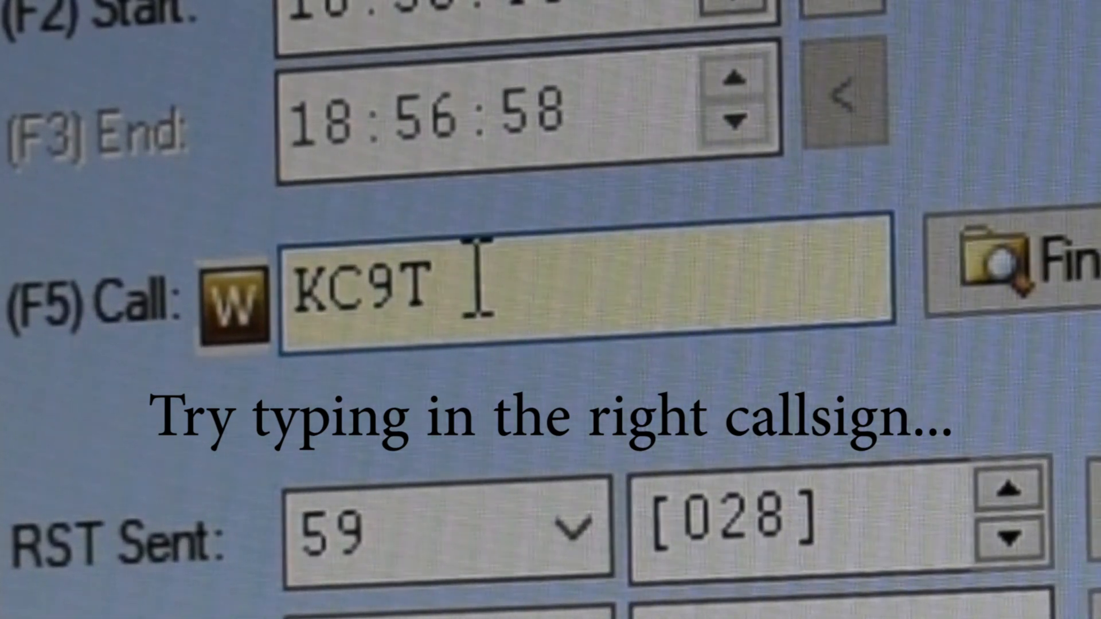
{"action": "left_click", "coordinate": [624, 129]}
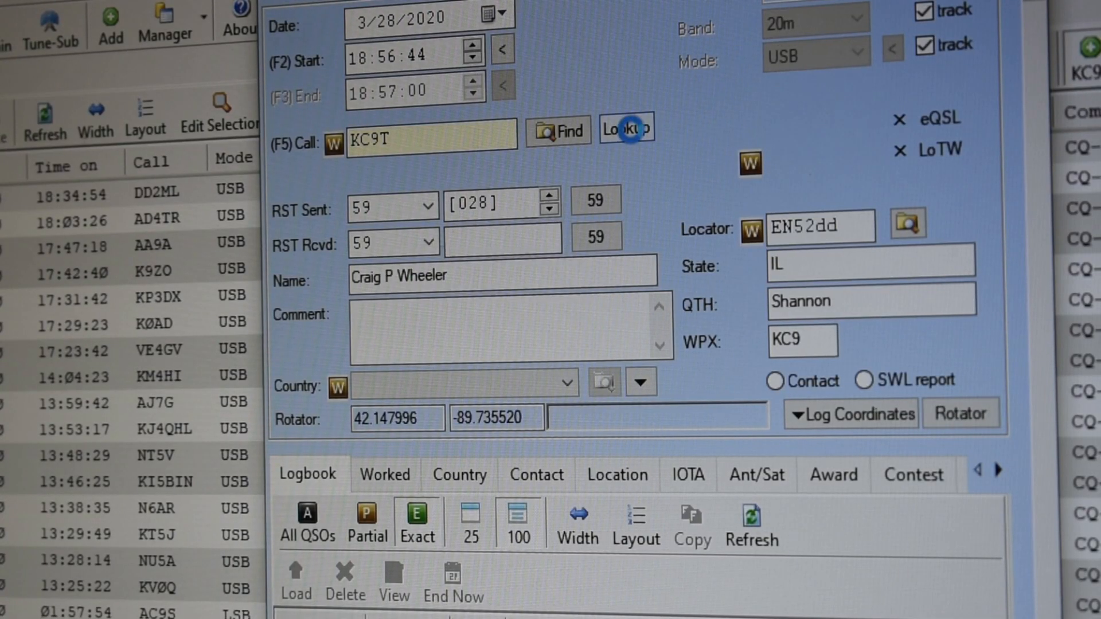
{"action": "left_click", "coordinate": [625, 129]}
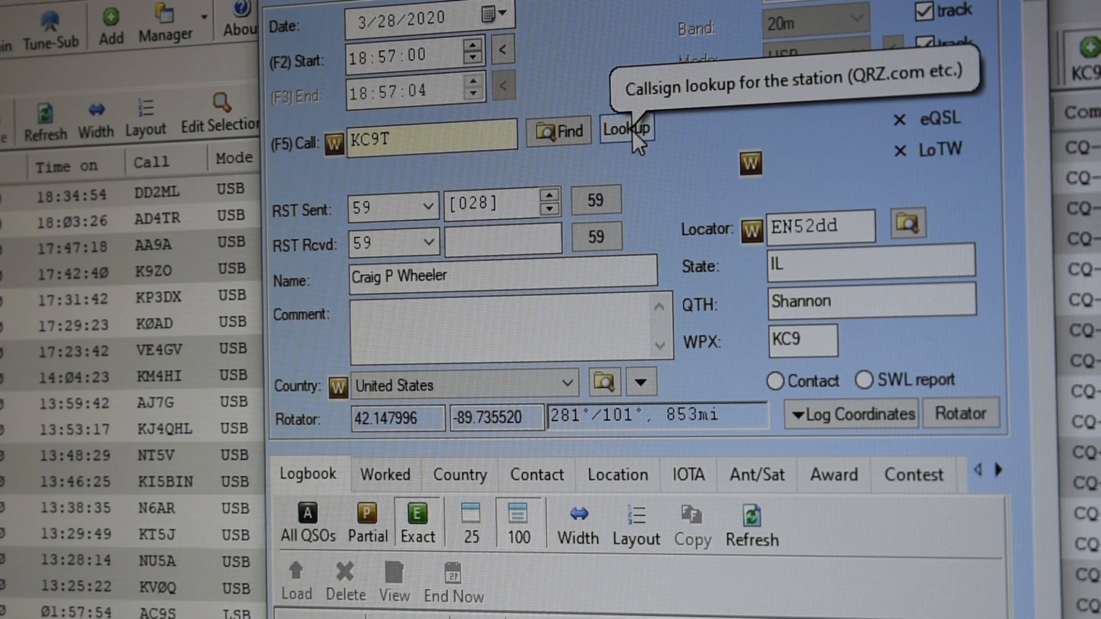
Correct the callsign to K9CT and enter received exchange 1140.
{"action": "left_click", "coordinate": [432, 139]}
{"action": "type", "text": "K"}
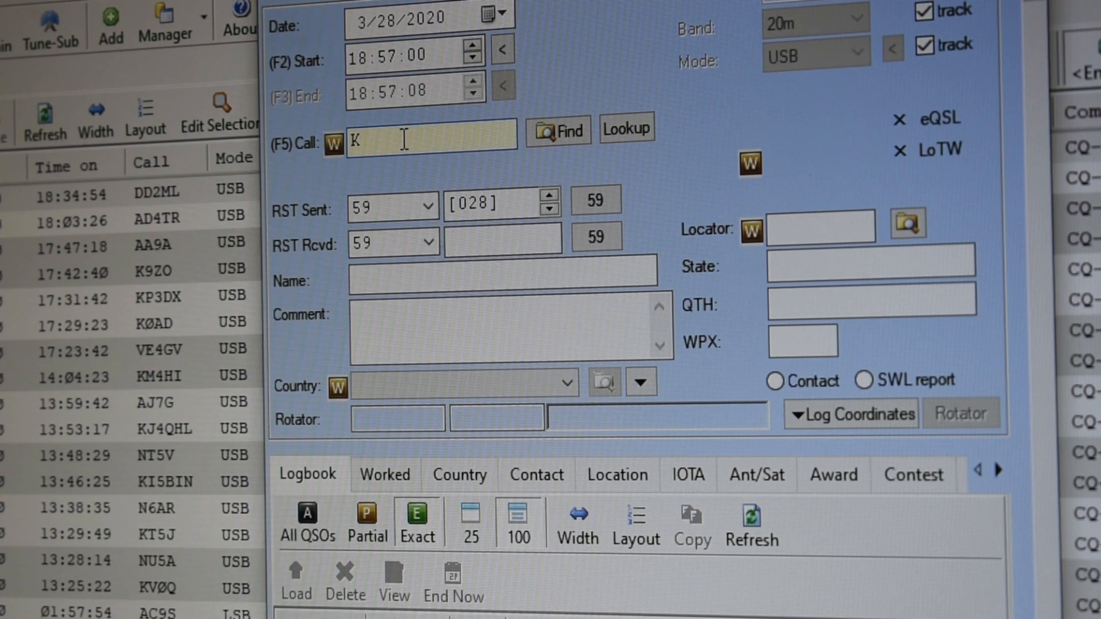
{"action": "type", "text": "9CT"}
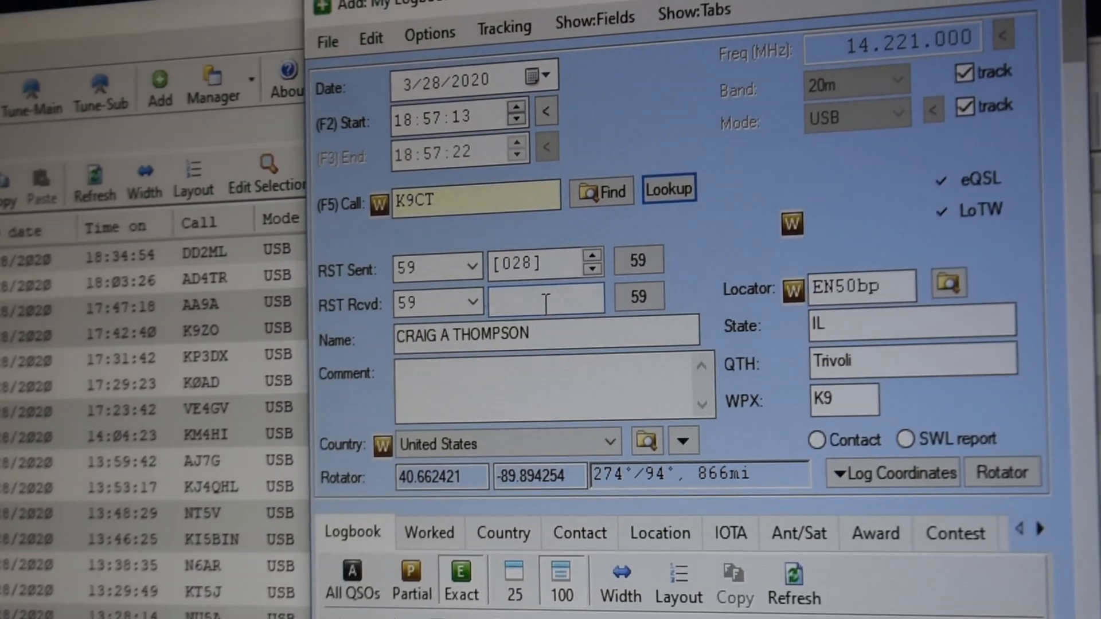
{"action": "type", "text": "114"}
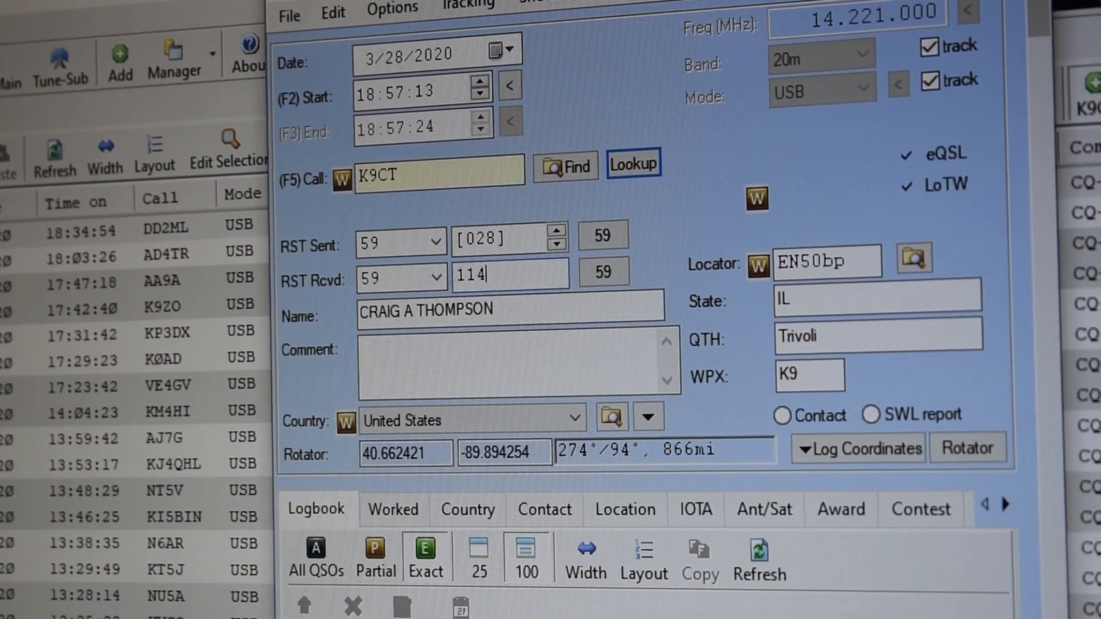
{"action": "type", "text": "0"}
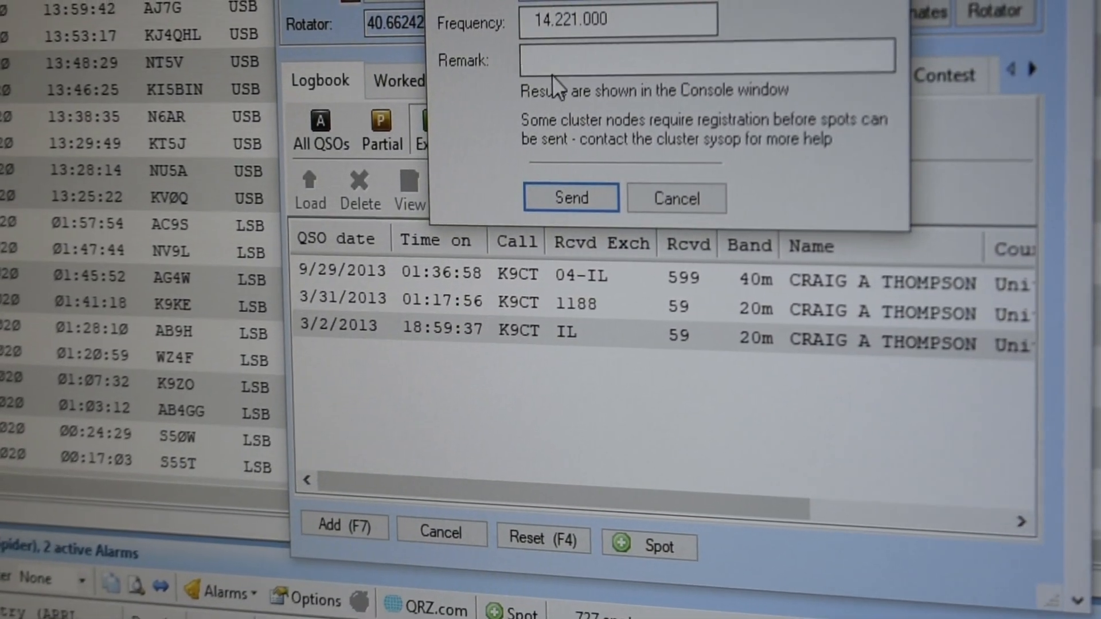
Send the K9CT spot with remark CQ-WPX-SSB, then log it with that comment.
{"action": "type", "text": "CQ-WPX-SSB"}
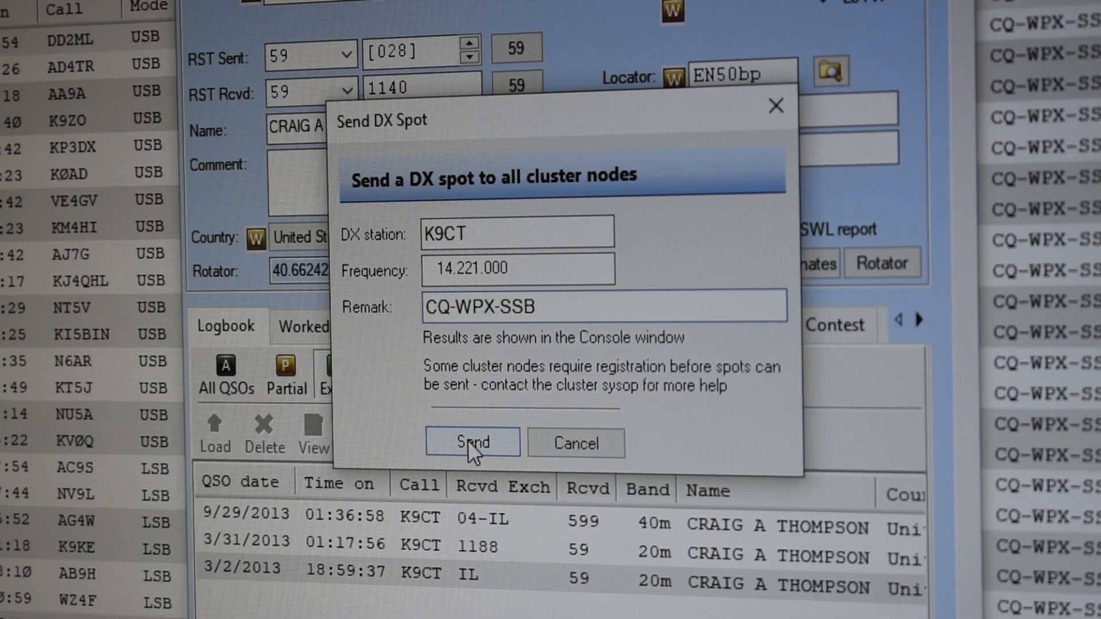
{"action": "left_click", "coordinate": [472, 443]}
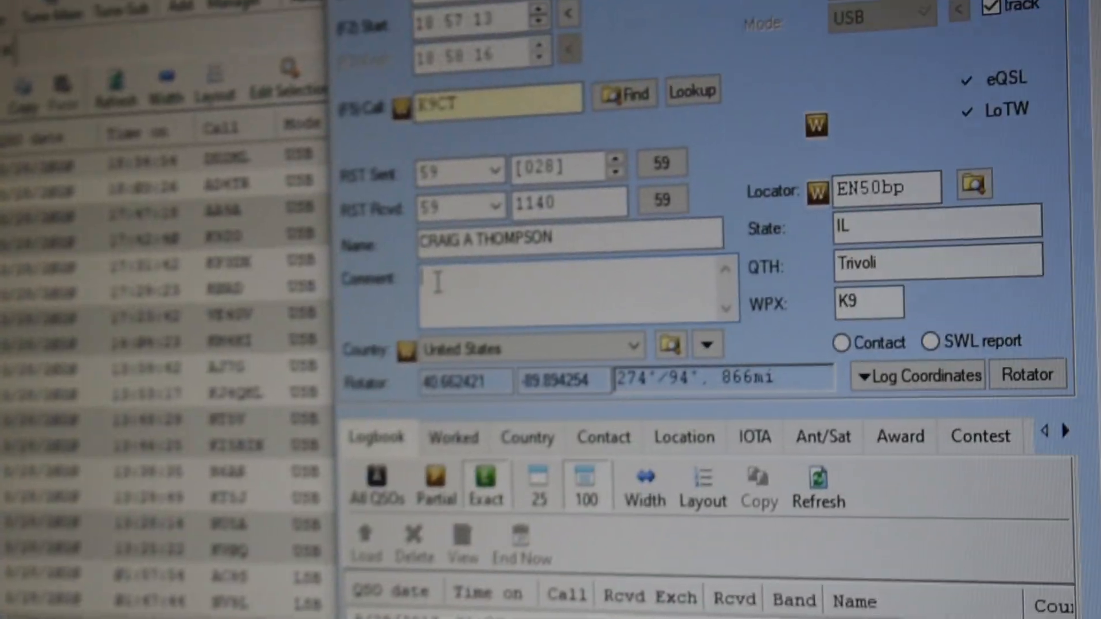
{"action": "type", "text": "CQ-WPX-SSB"}
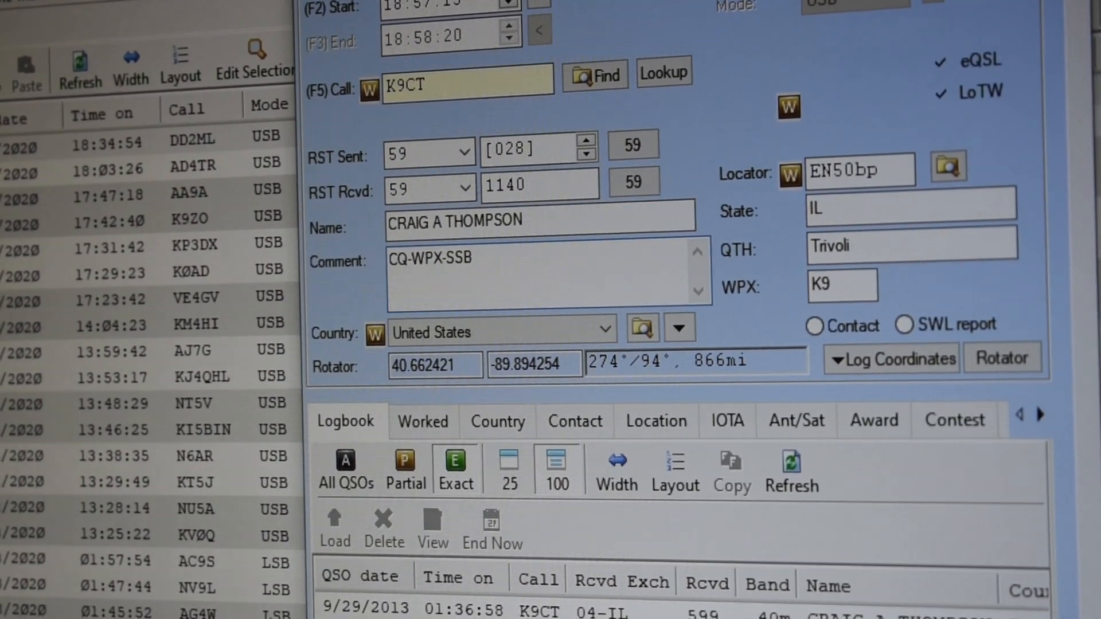
{"action": "left_click", "coordinate": [386, 432]}
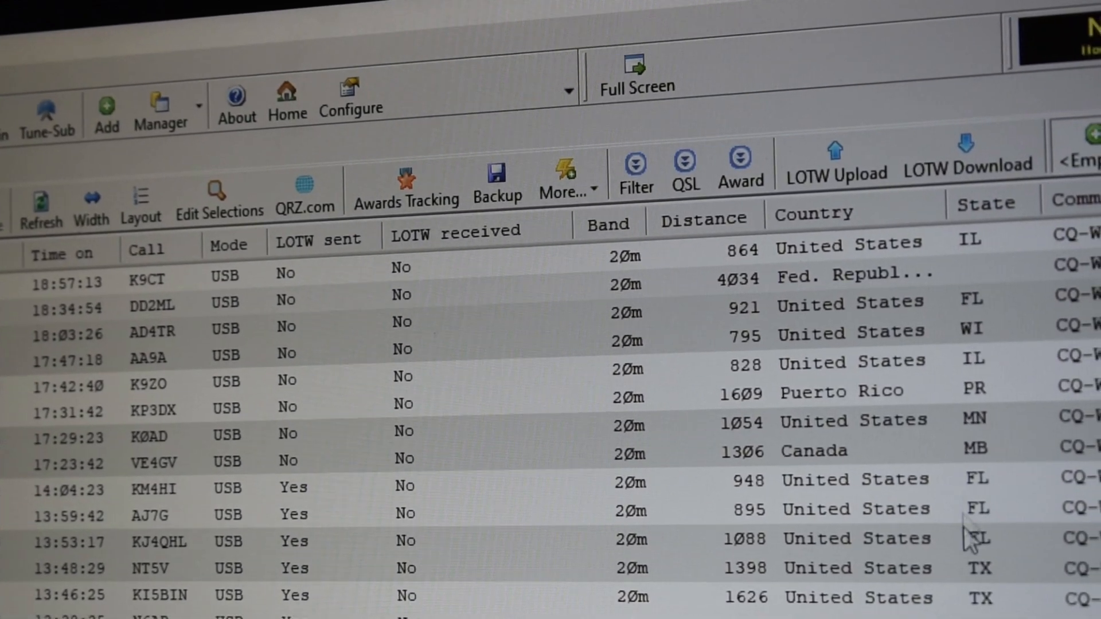
Upload the eight pending QSOs to LoTW and refresh the logbook list.
{"action": "scroll", "scroll_direction": "down", "scroll_amount": 3}
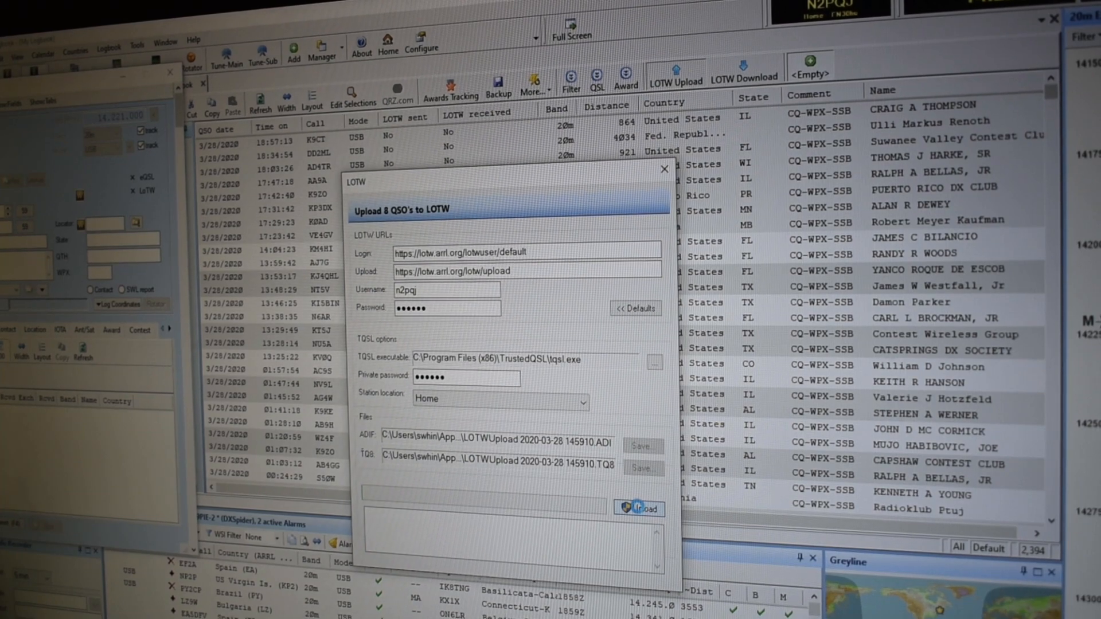
{"action": "left_click", "coordinate": [638, 508]}
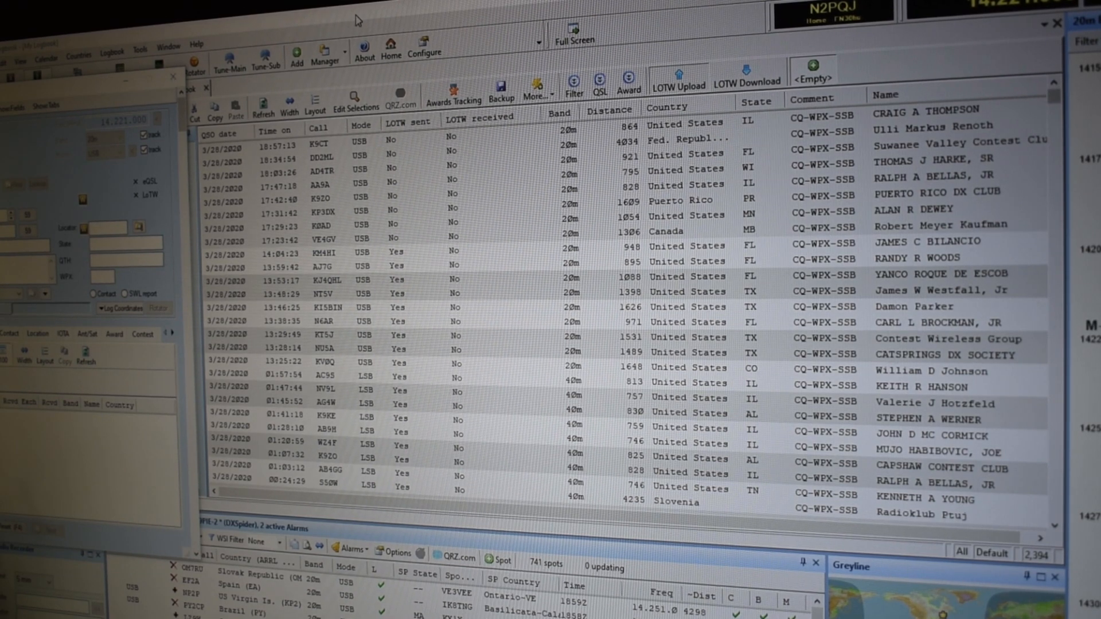
{"action": "left_click", "coordinate": [676, 81]}
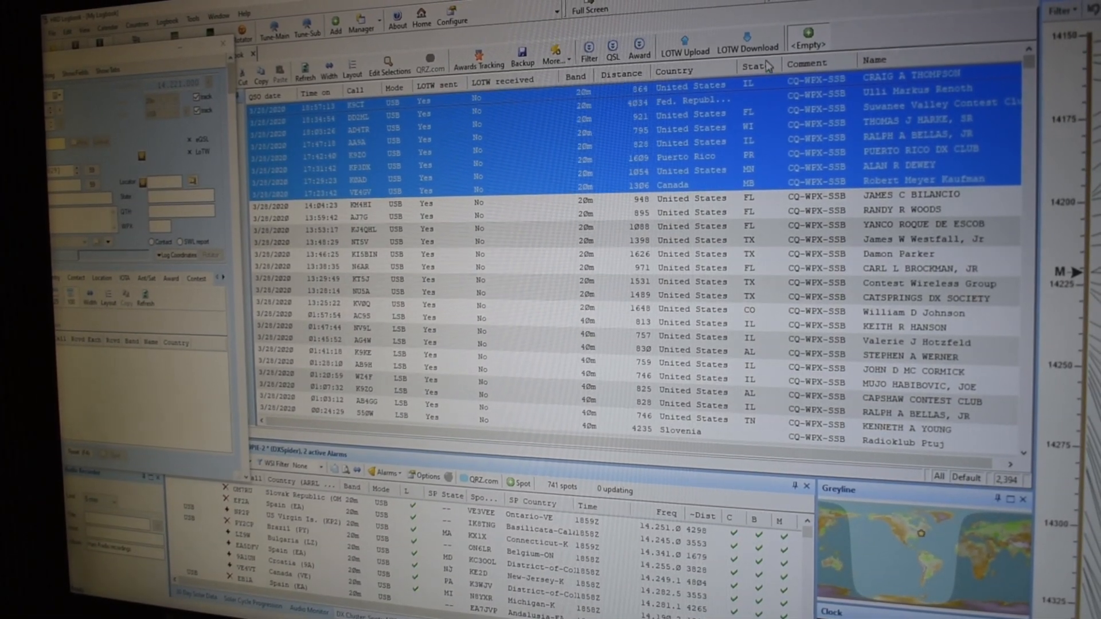
{"action": "mouse_move", "coordinate": [581, 169]}
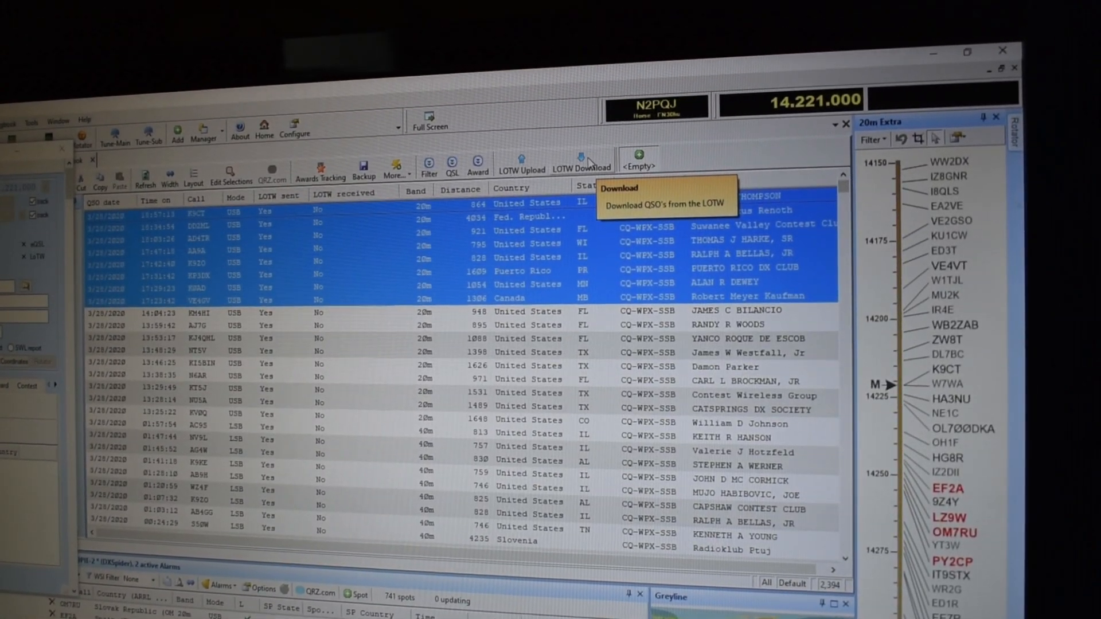
Run a LoTW confirmation download starting from 28 March 2020.
{"action": "left_click", "coordinate": [580, 167]}
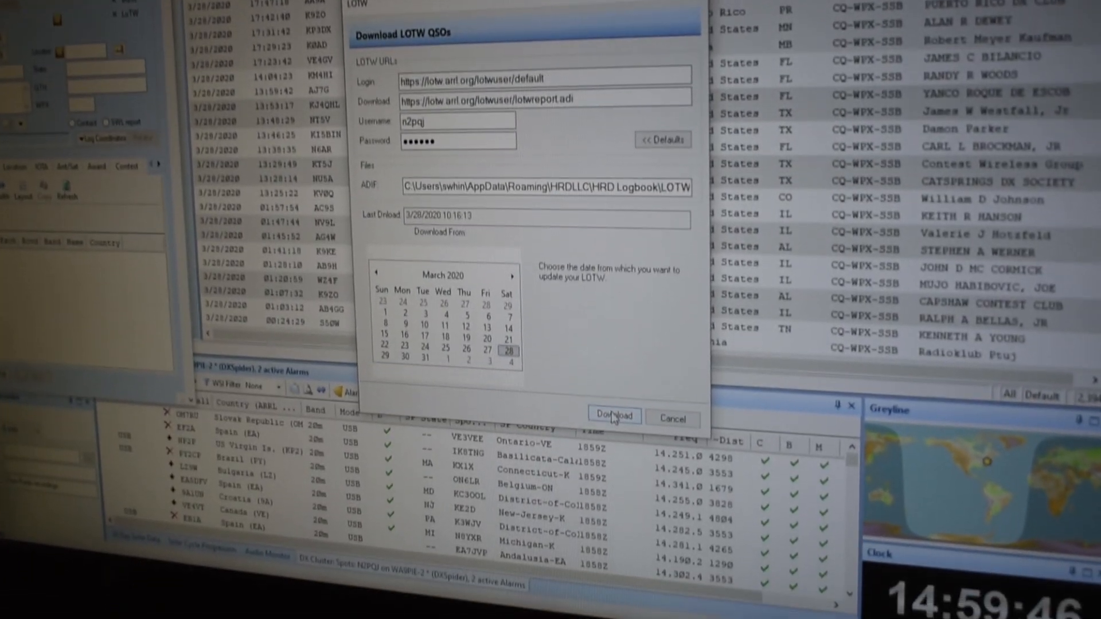
{"action": "left_click", "coordinate": [630, 403]}
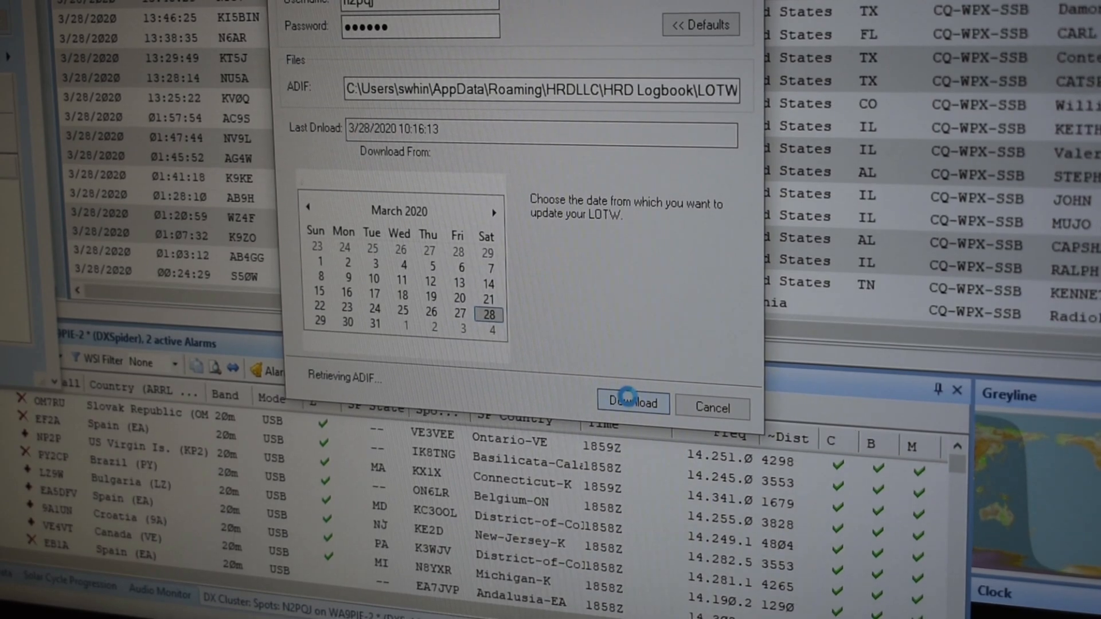
{"action": "left_click", "coordinate": [631, 404]}
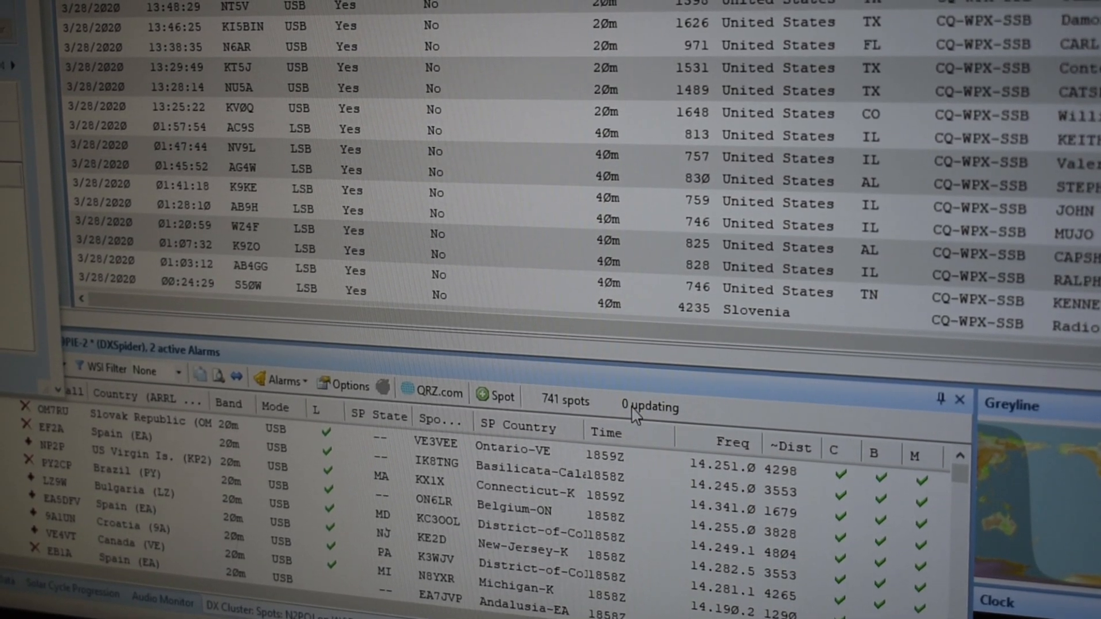